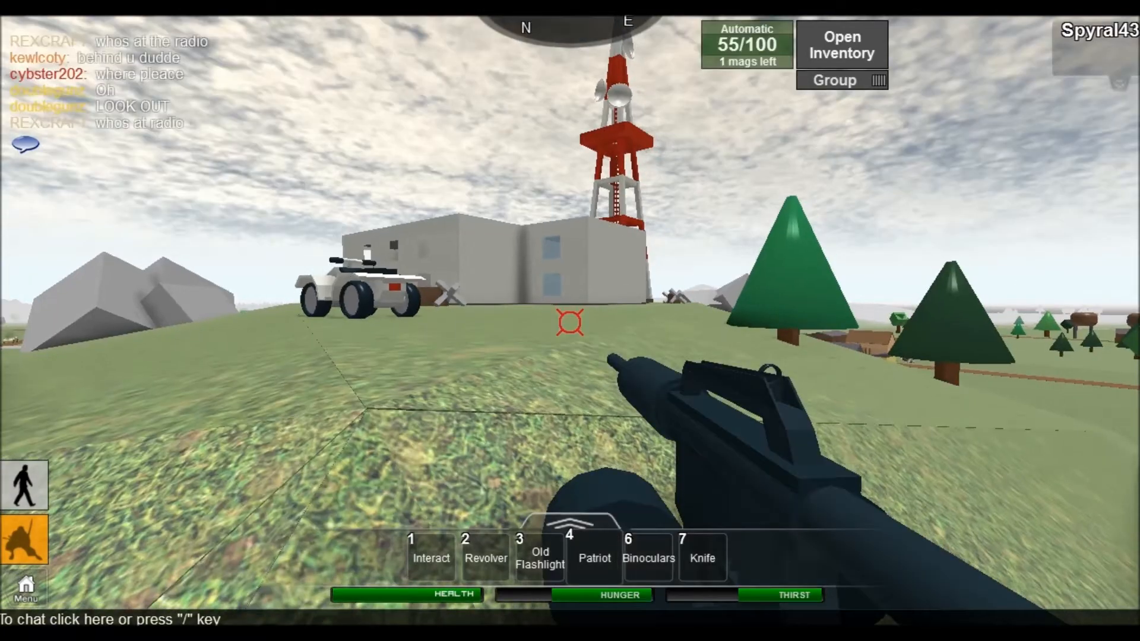
pyautogui.moveTo(570, 323)
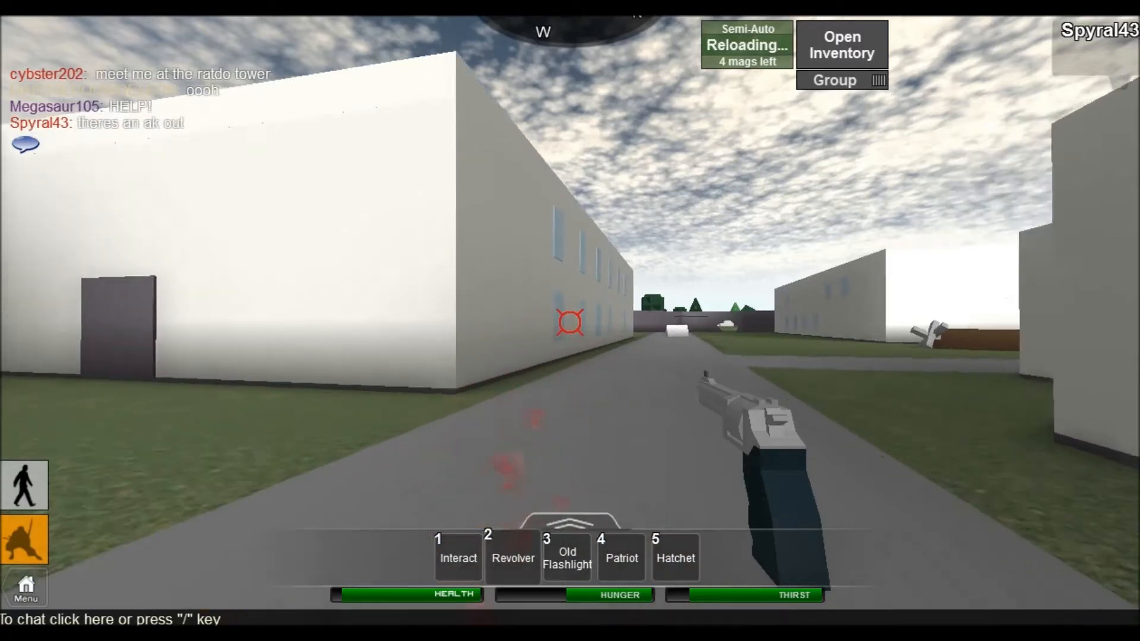
# Check the island map (M) and close it to resume play on the roadside.
pyautogui.press('m')
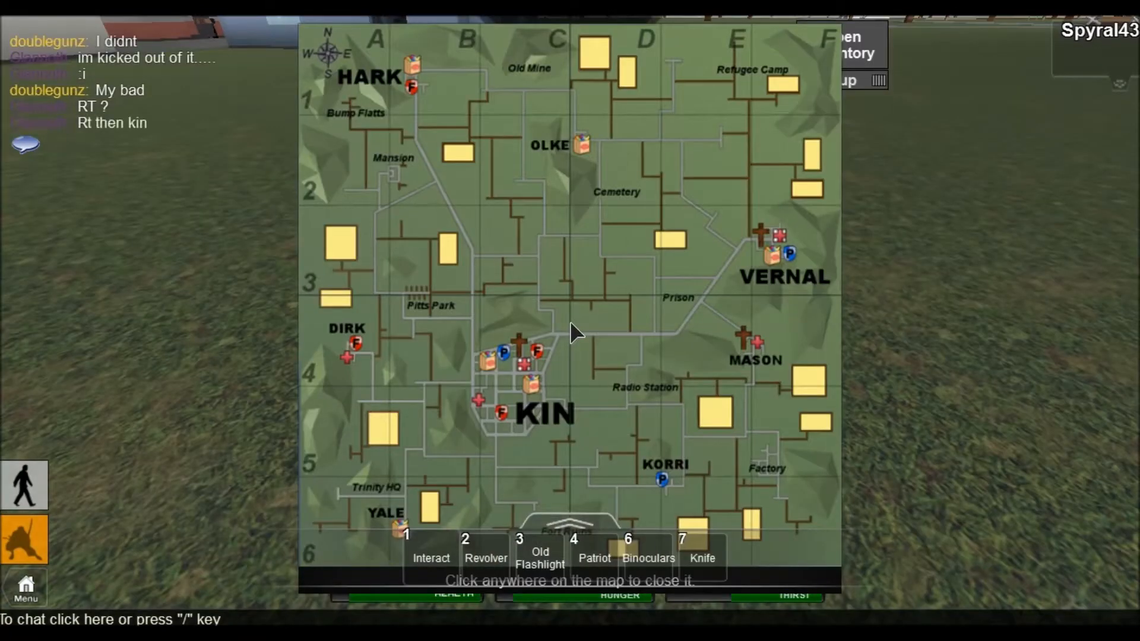
pyautogui.click(577, 332)
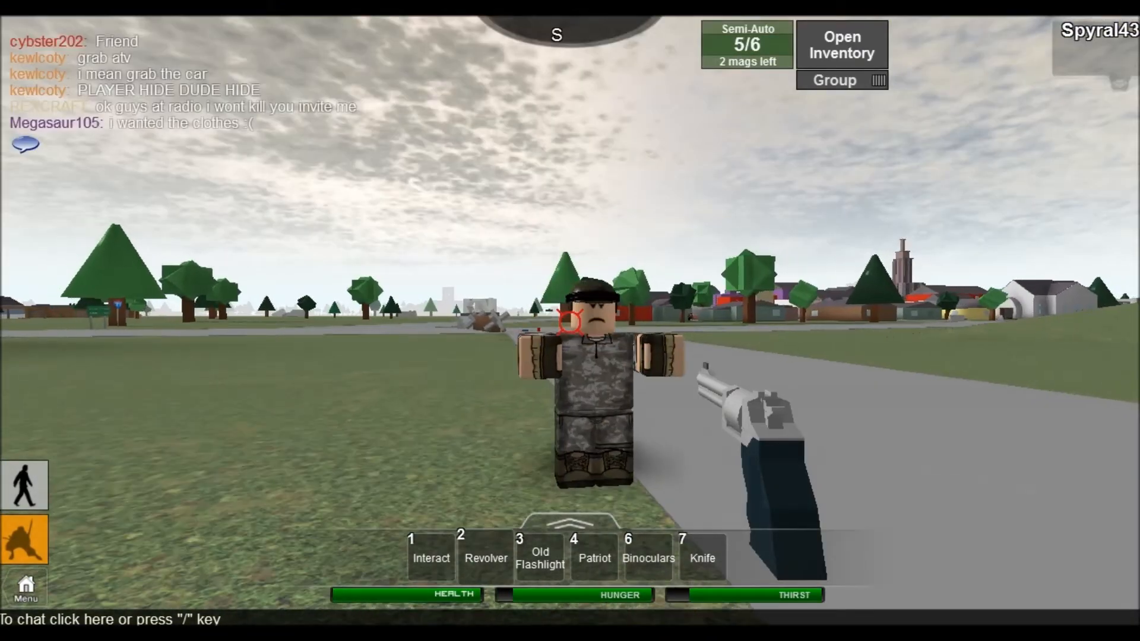
# Equip the knife from hotbar slot 7 in place of the revolver.
pyautogui.press('7')
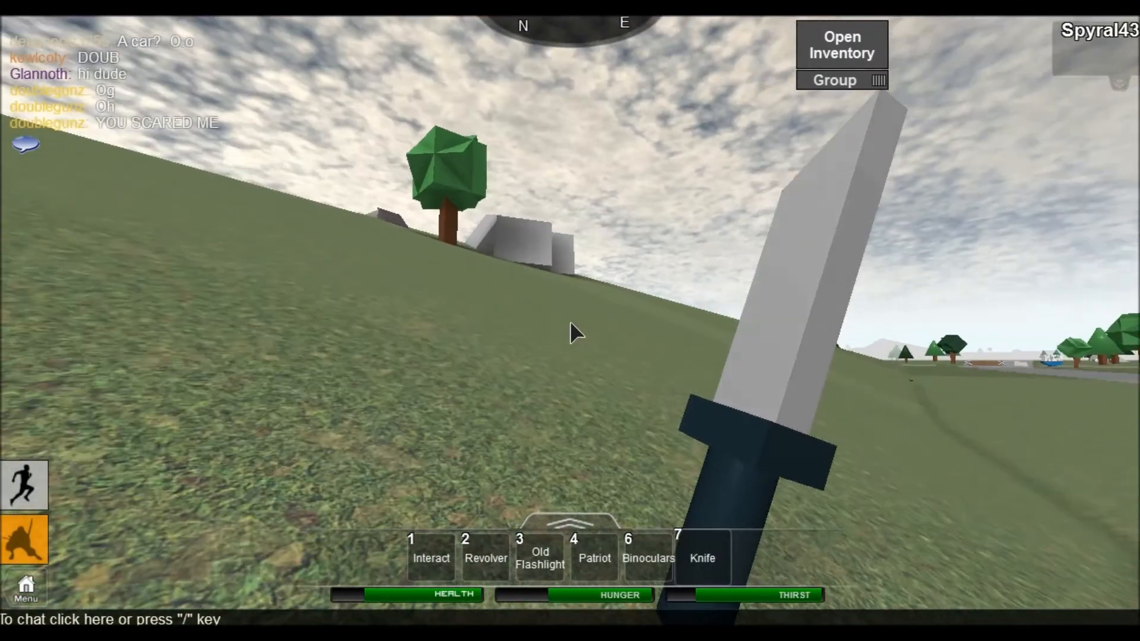